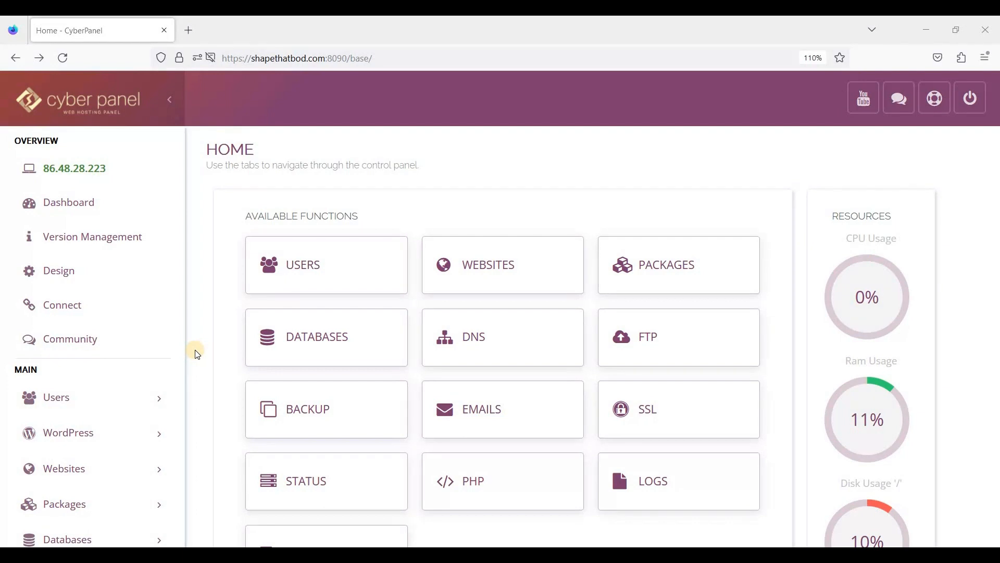
pyautogui.moveTo(76, 276)
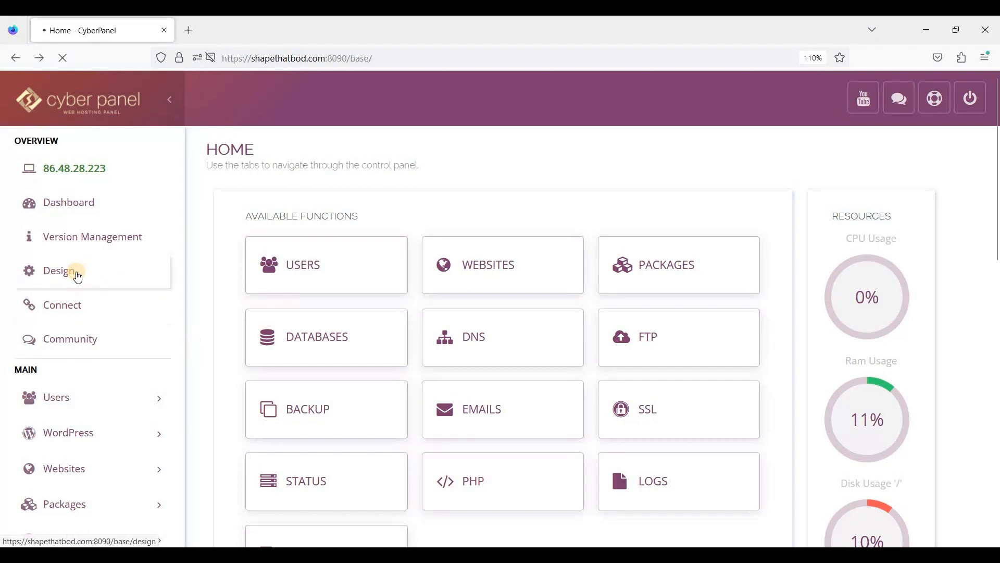
# From Design settings, select the CyberPanel-VJ-Theme-blue preset CSS and save it
pyautogui.click(58, 270)
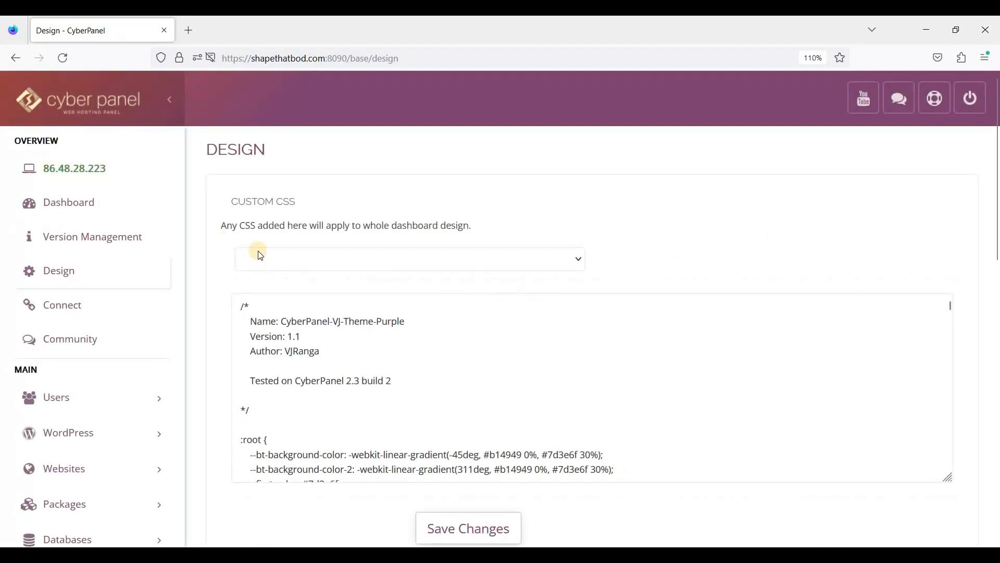
pyautogui.click(409, 258)
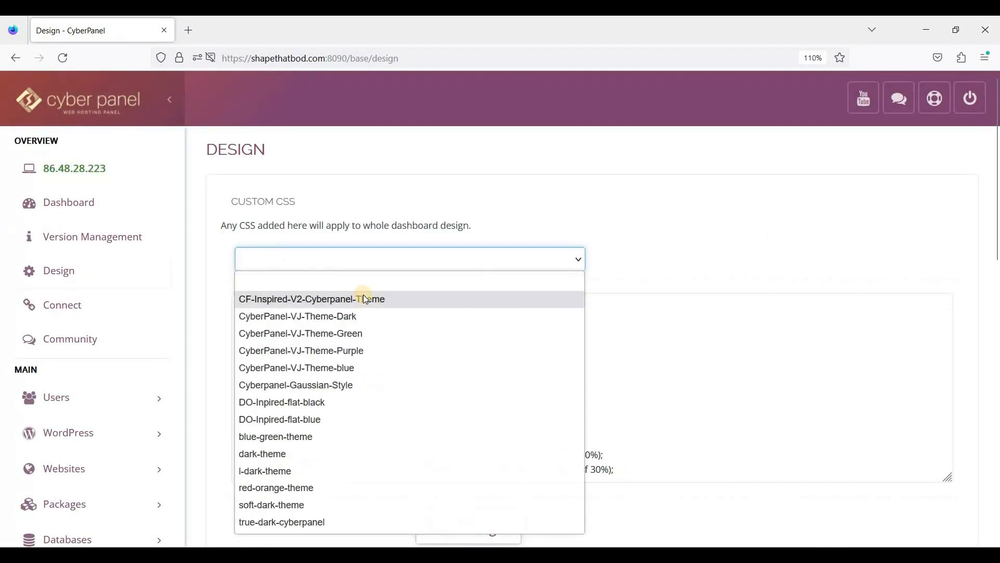
pyautogui.moveTo(363, 376)
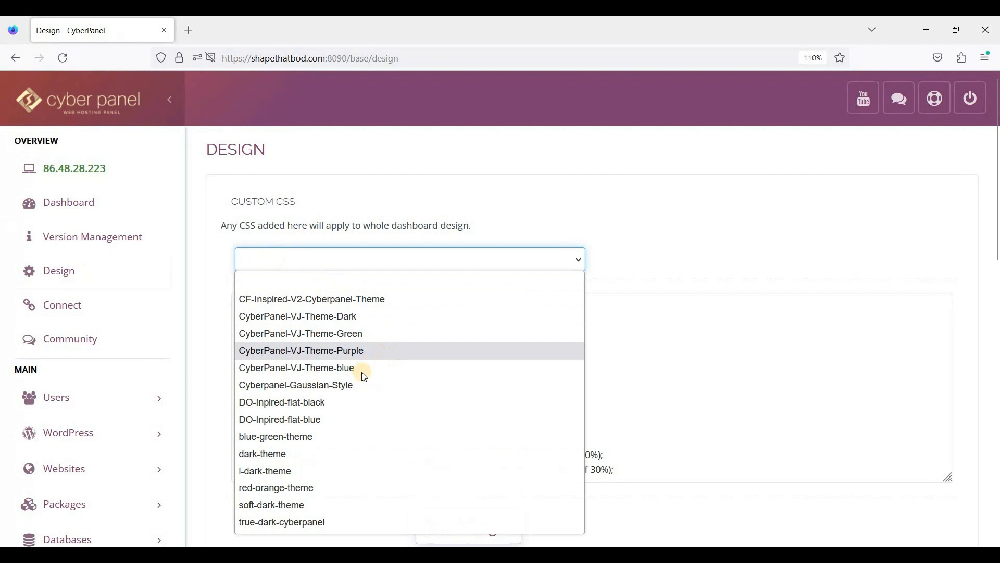
pyautogui.moveTo(344, 371)
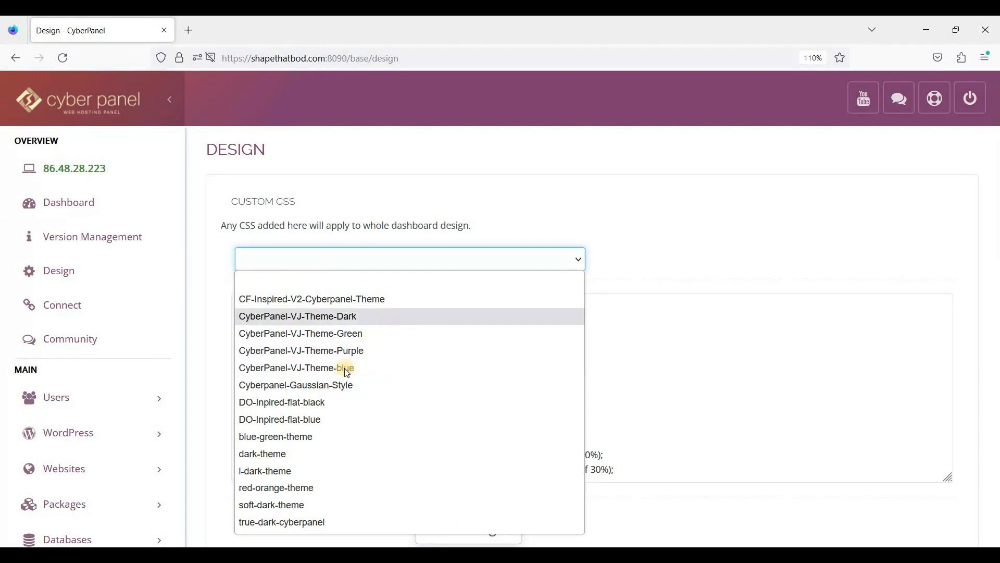
pyautogui.click(296, 368)
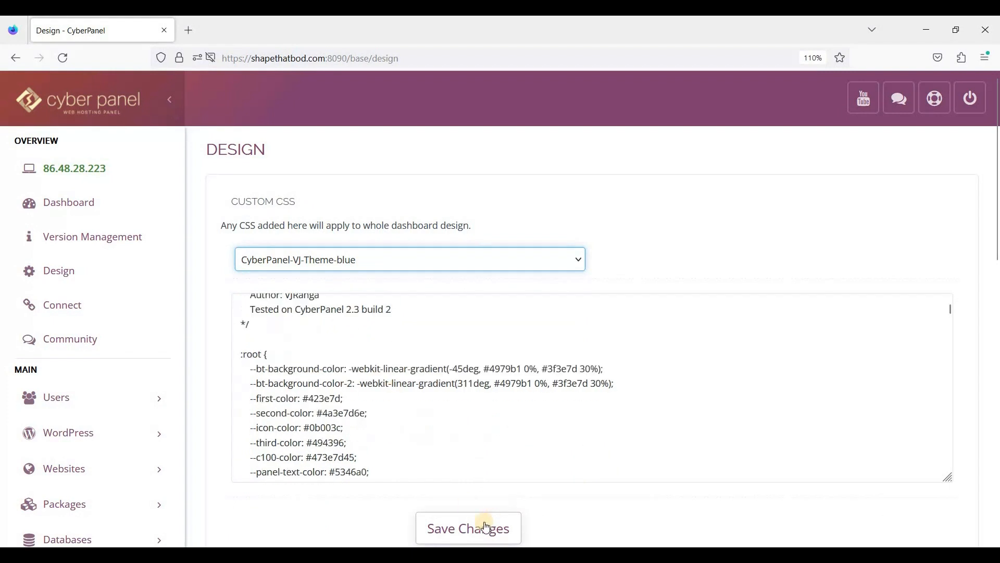
pyautogui.click(469, 528)
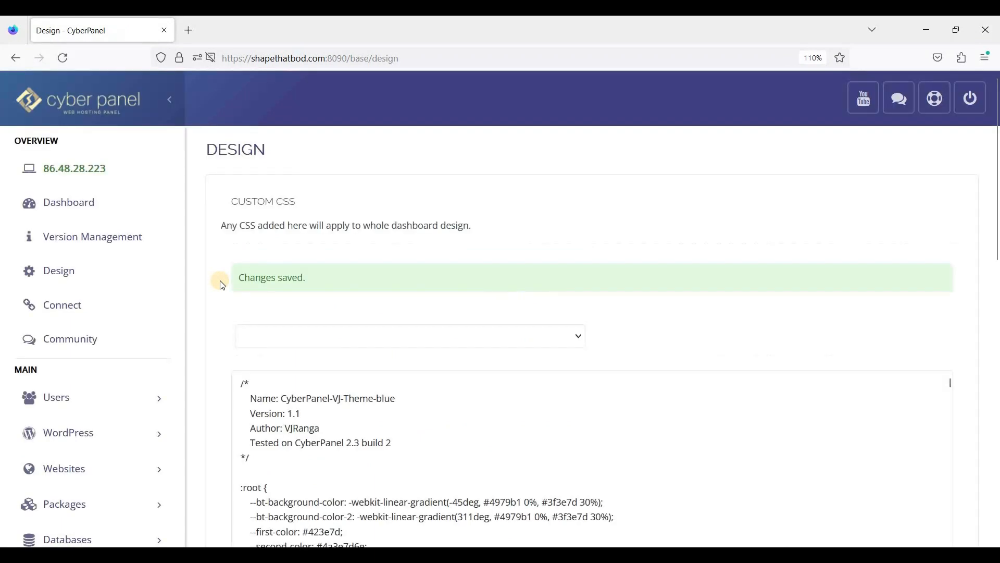
pyautogui.scroll(-3)
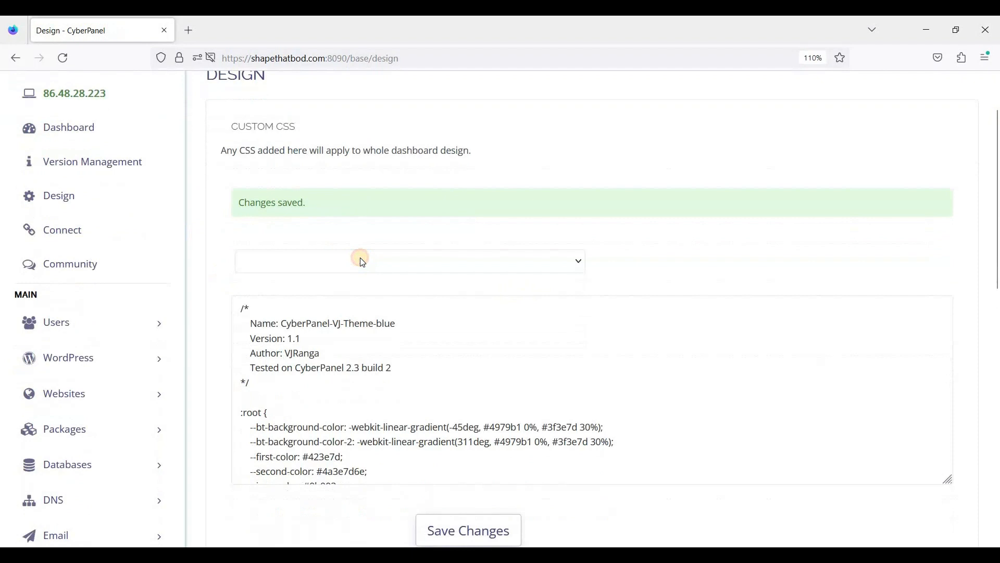
# Switch the preset CSS to dark-theme and save the changes
pyautogui.click(408, 261)
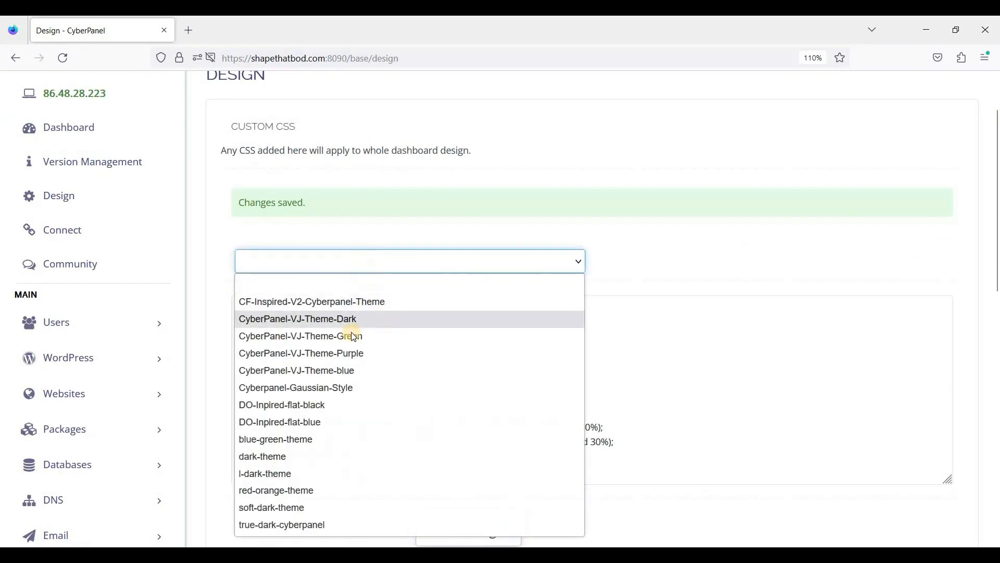
pyautogui.moveTo(335, 493)
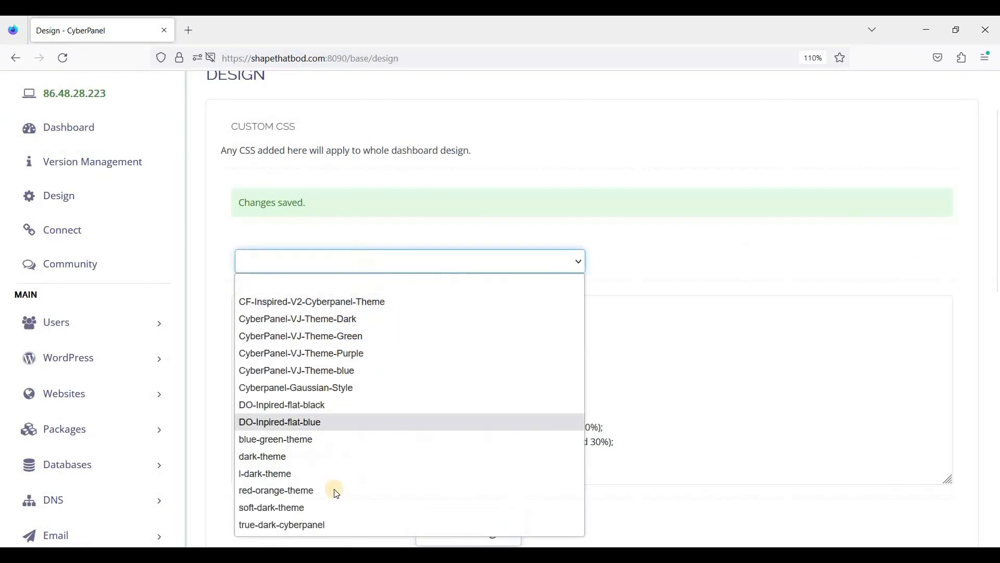
pyautogui.moveTo(262, 457)
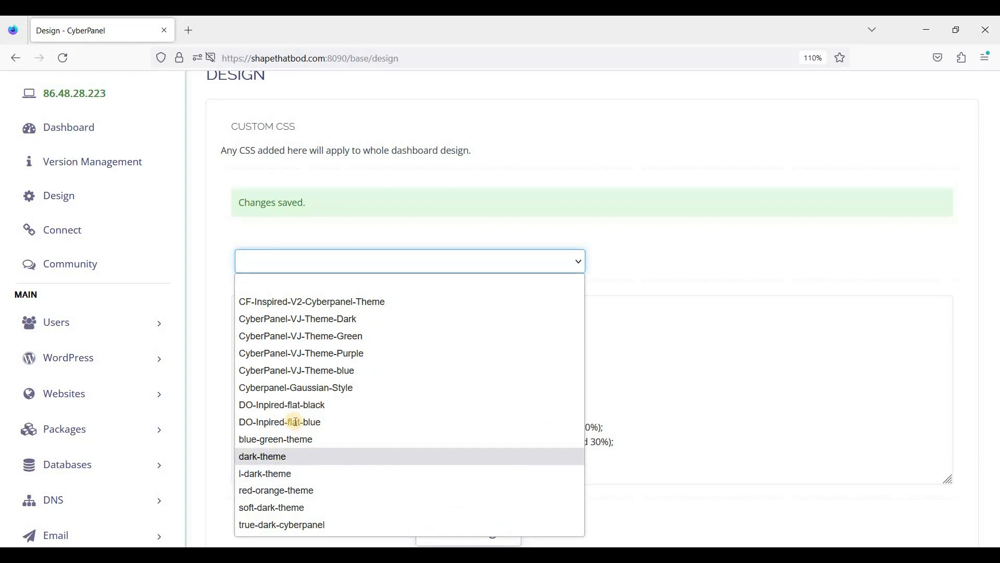
pyautogui.click(262, 457)
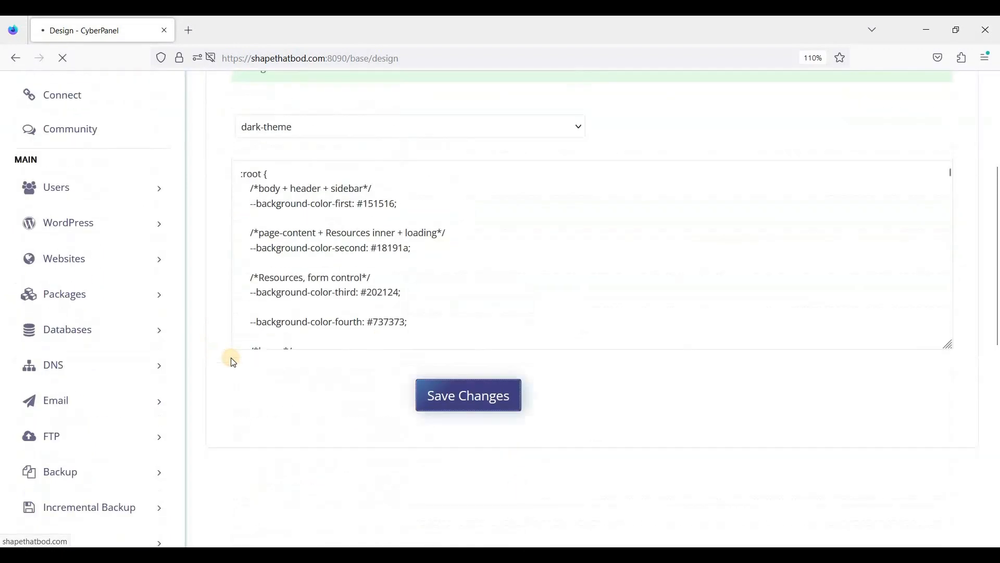
pyautogui.click(468, 395)
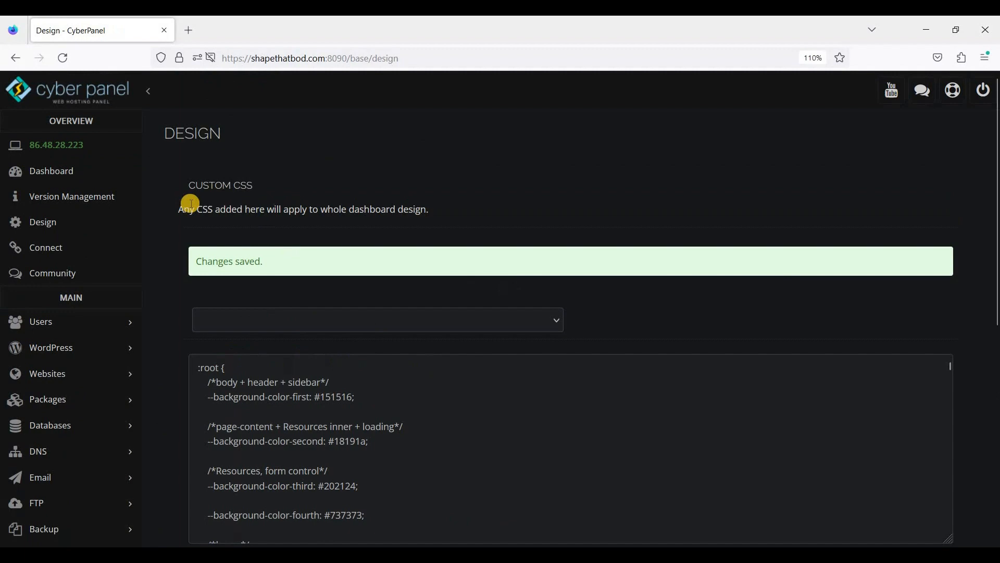
pyautogui.moveTo(177, 233)
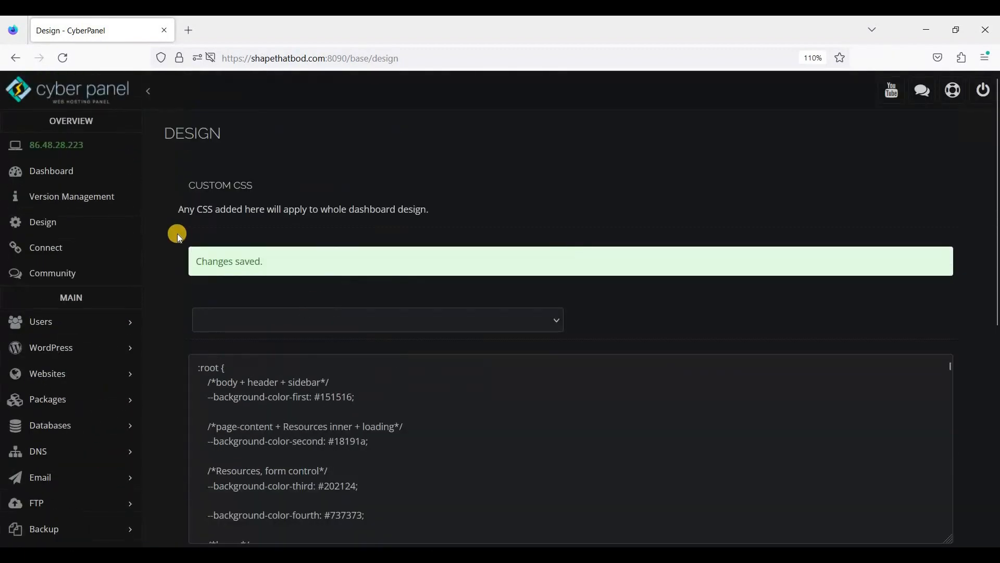
pyautogui.scroll(-3)
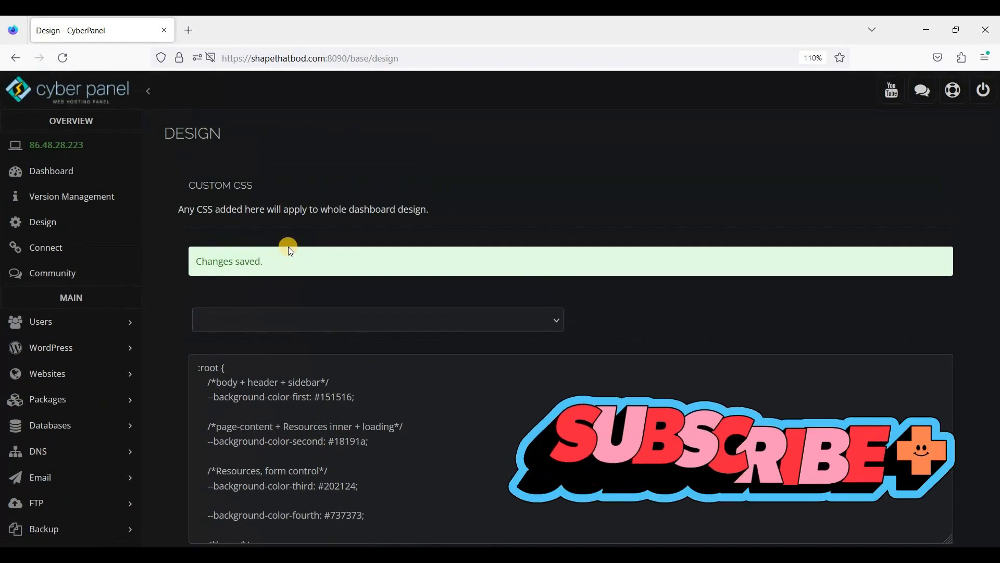
pyautogui.moveTo(293, 306)
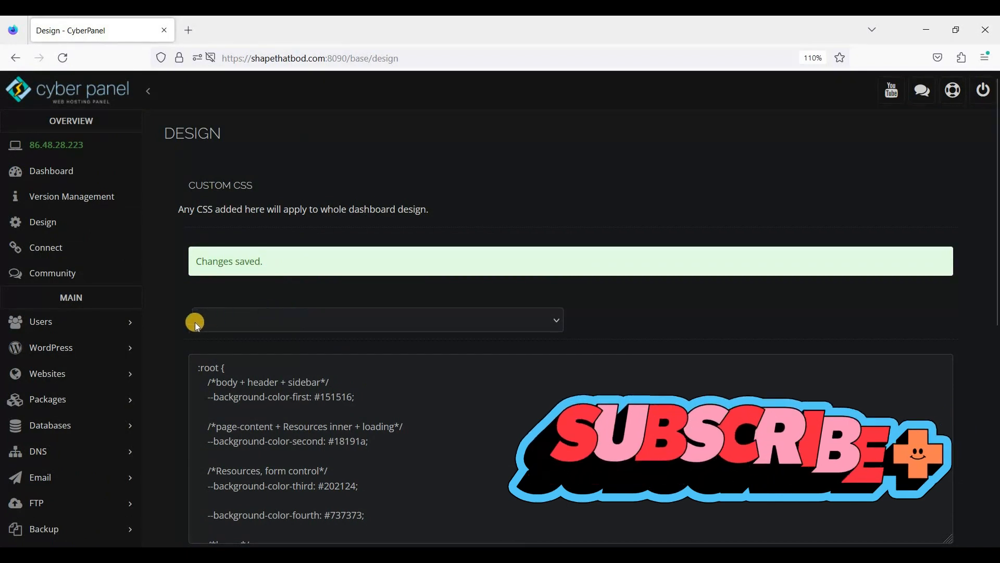
pyautogui.scroll(-3)
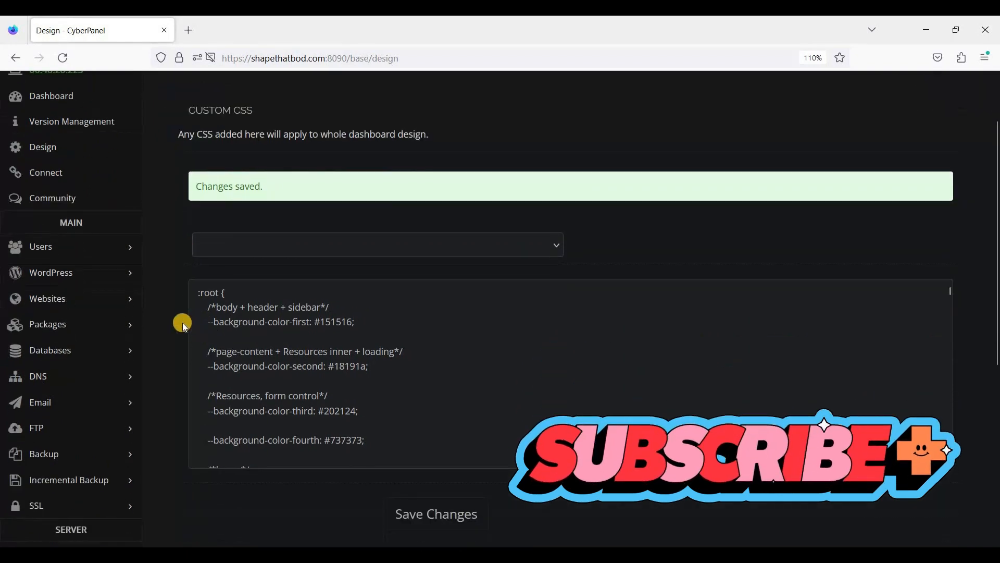